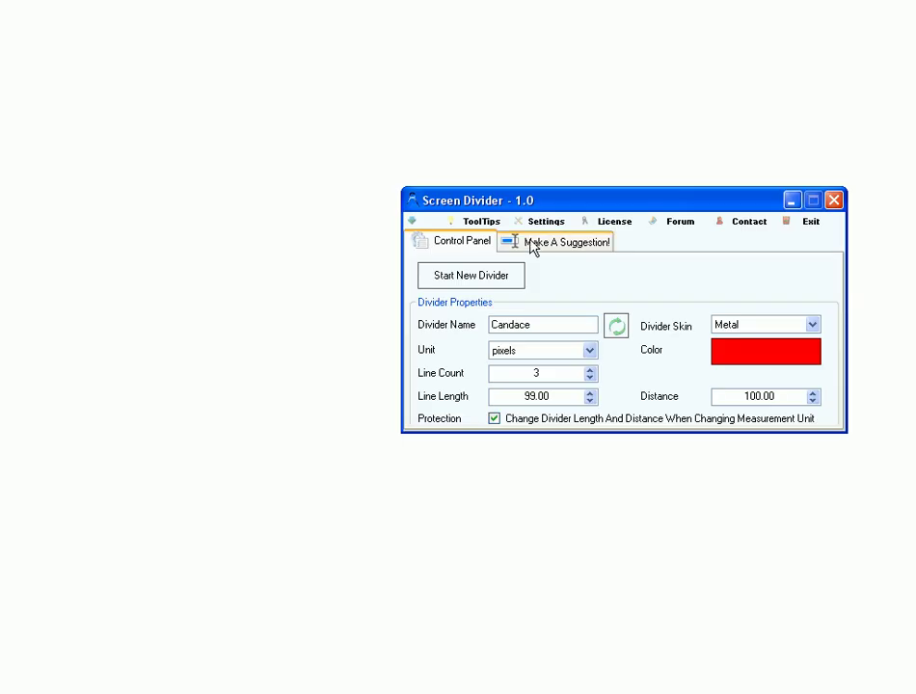
Start the red divider Candace, then add a second divider, Laura.
left_click_drag(608, 201, 545, 120)
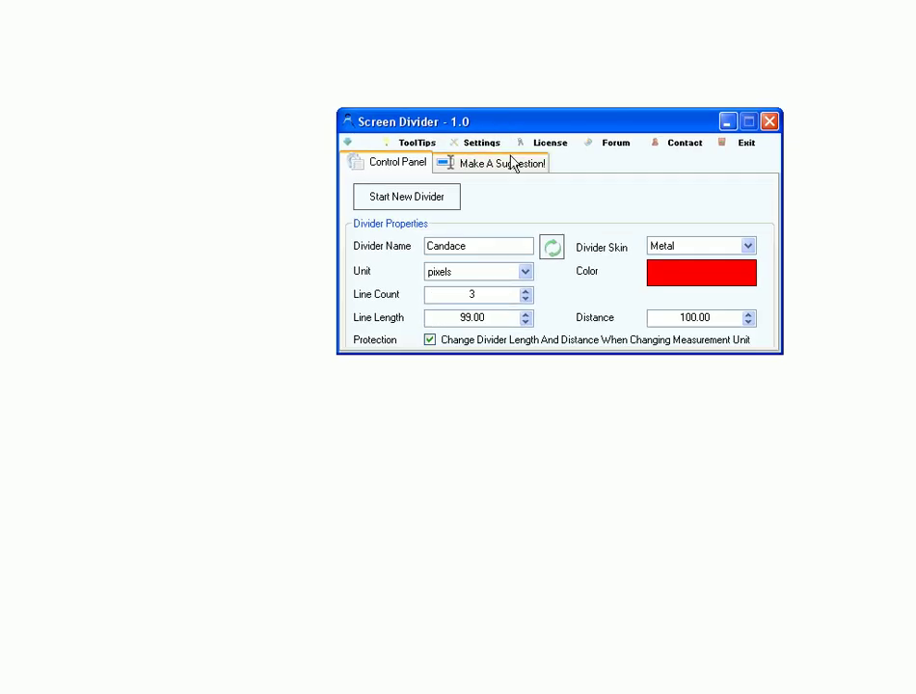
left_click(406, 196)
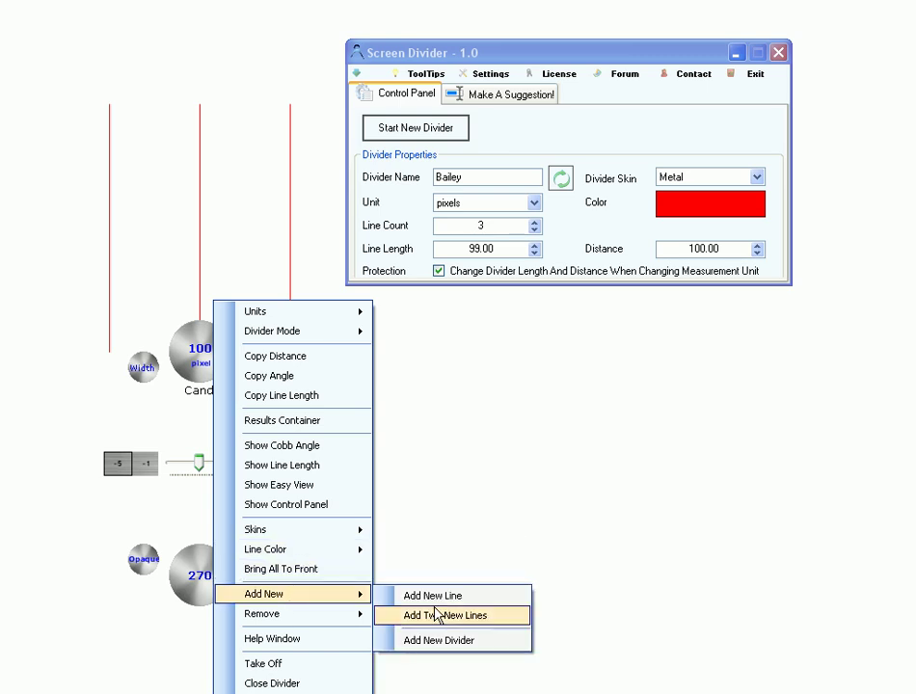
left_click(434, 615)
type("Cobb A")
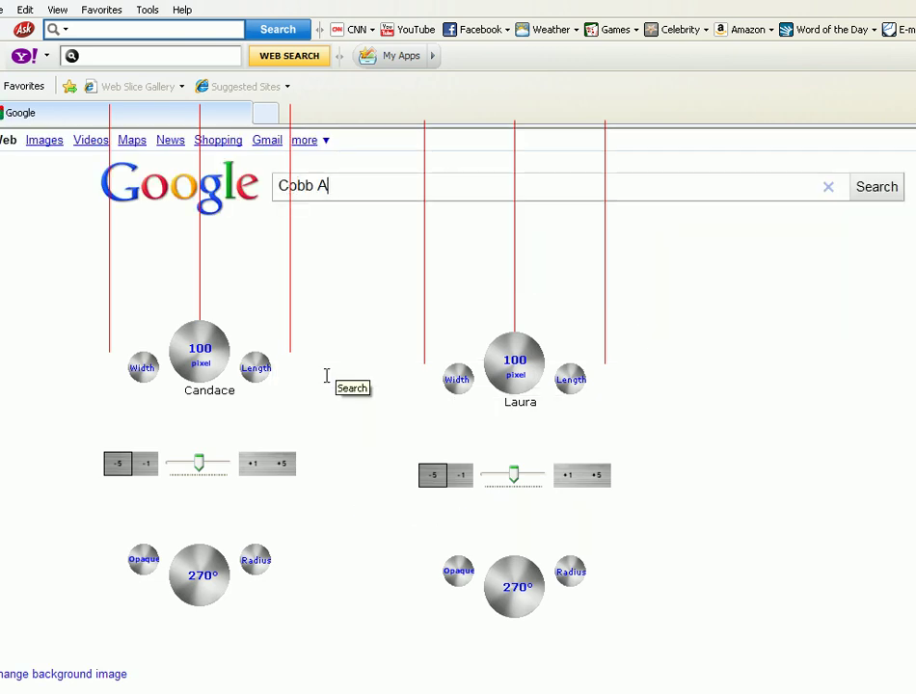
Search Google Images for 'Cobb Angle' and open the e-radiography.net Cobb's angle image.
left_click(874, 186)
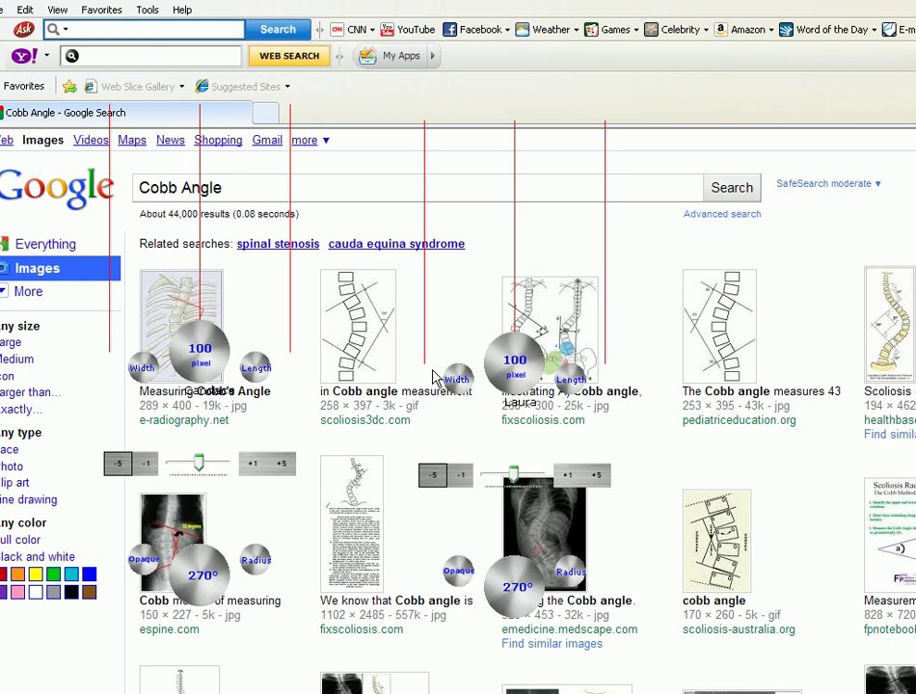
left_click(180, 328)
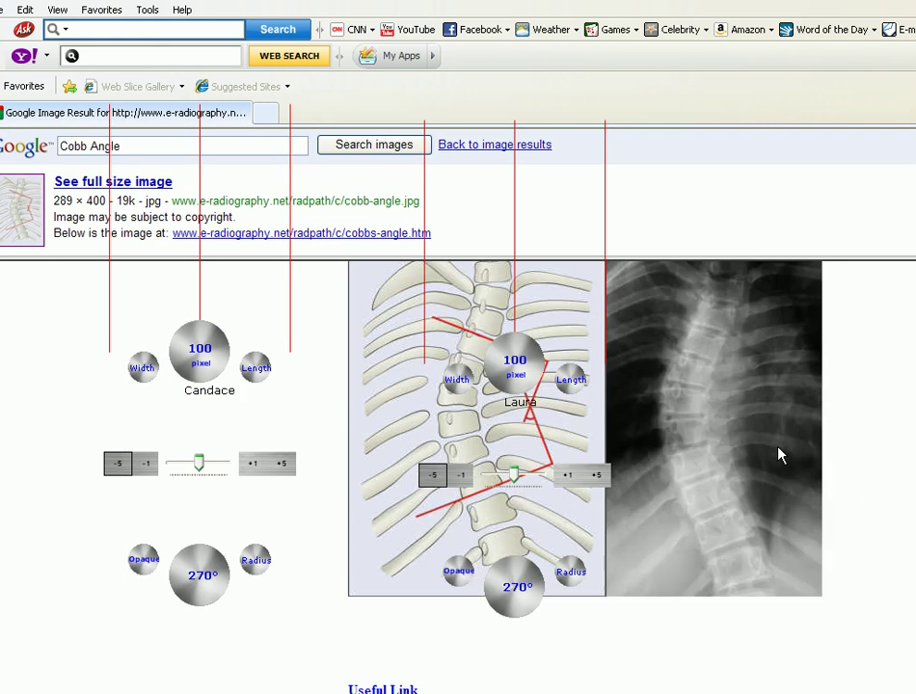
Scroll the page down to bring the Cobb angle spine diagram into view.
scroll("down", 3)
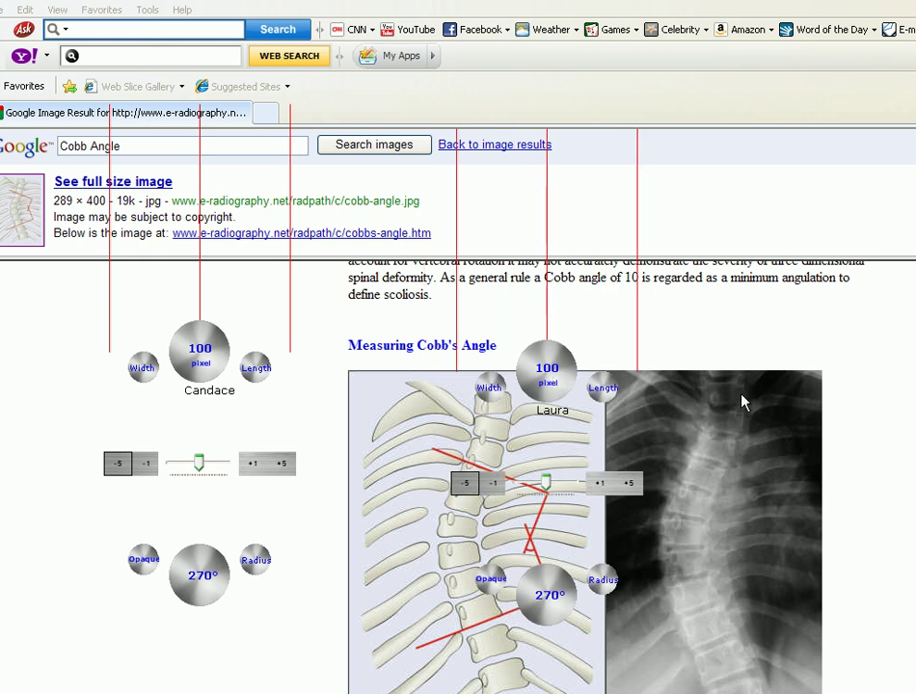
scroll("down", 3)
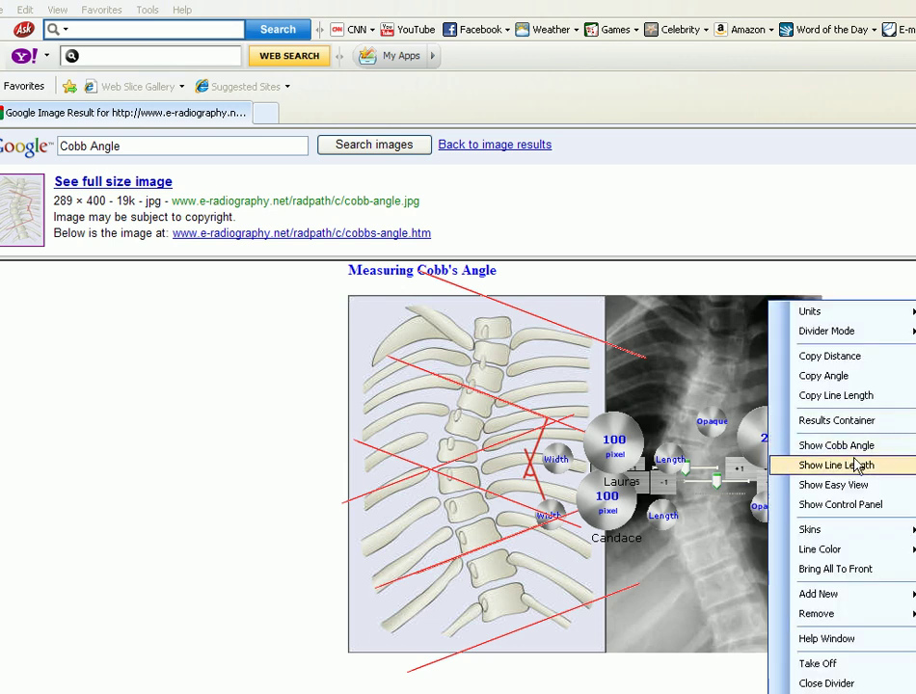
mouse_move(835, 446)
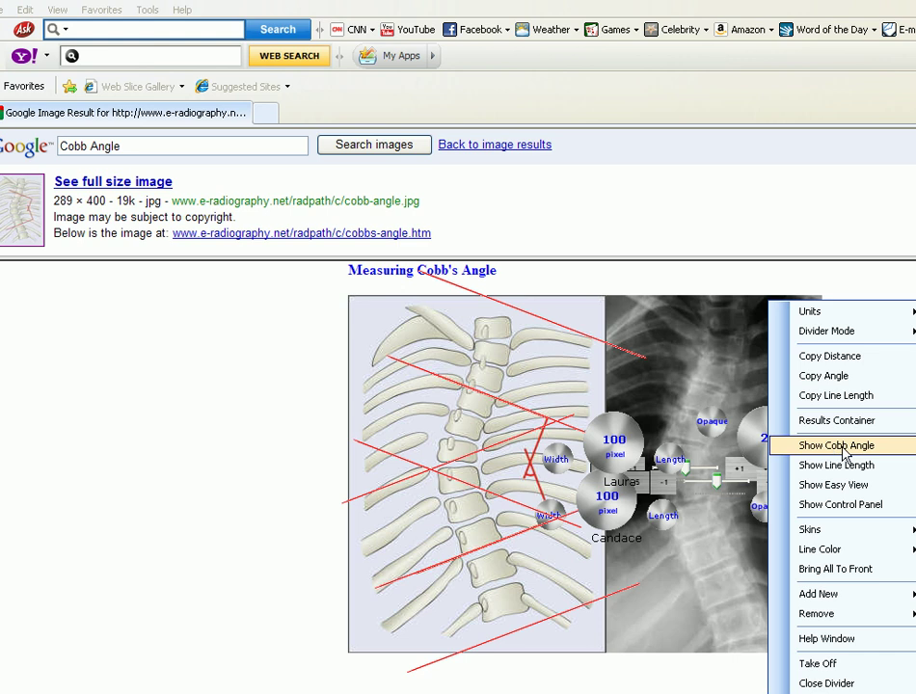
Show the Cobb angle of 42 between Candace and Laura, and move the Results Window top-left.
left_click(835, 445)
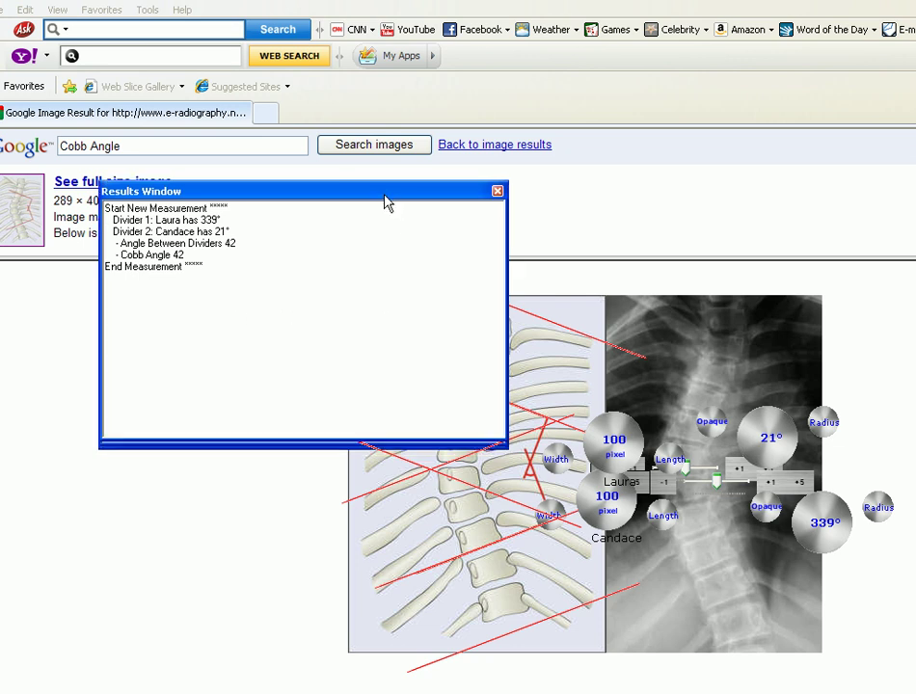
left_click_drag(289, 191, 256, 86)
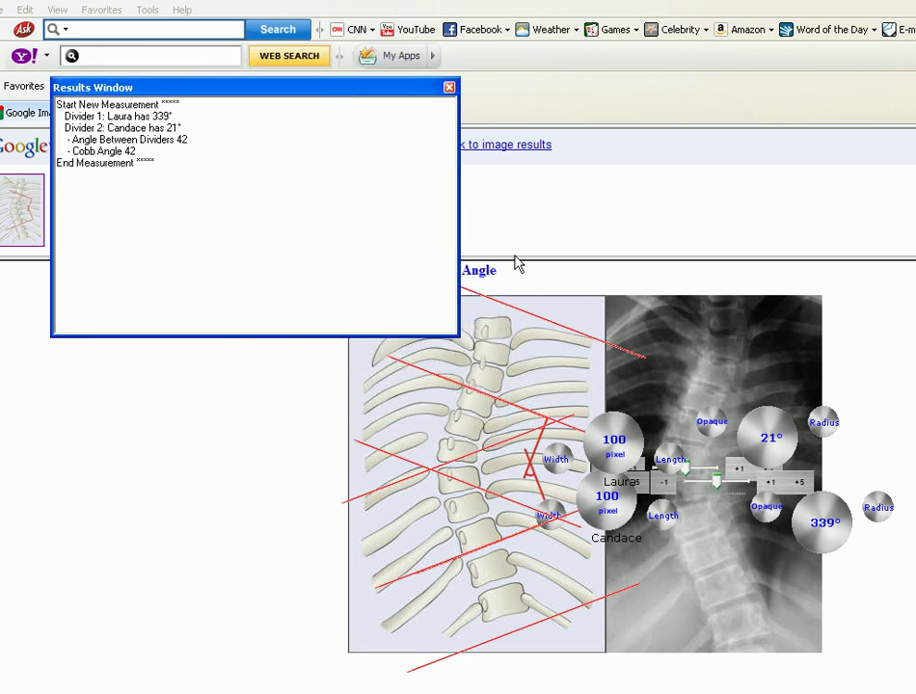